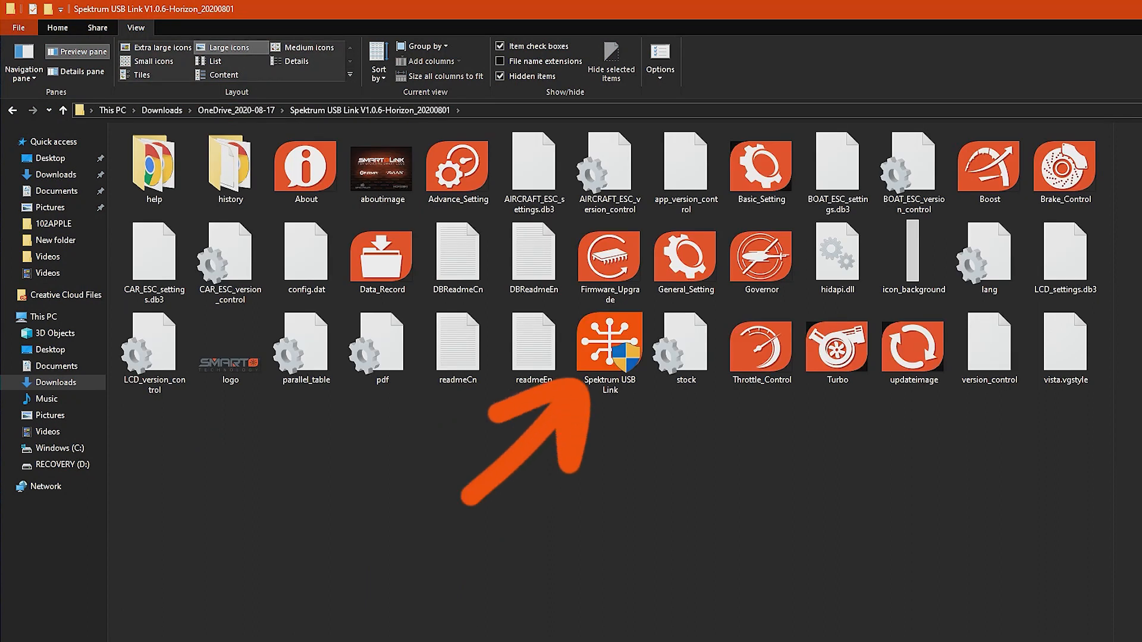
- Run the Spektrum USB Link application from the Spektrum USB Link V1.0.6 folder
click(609, 349)
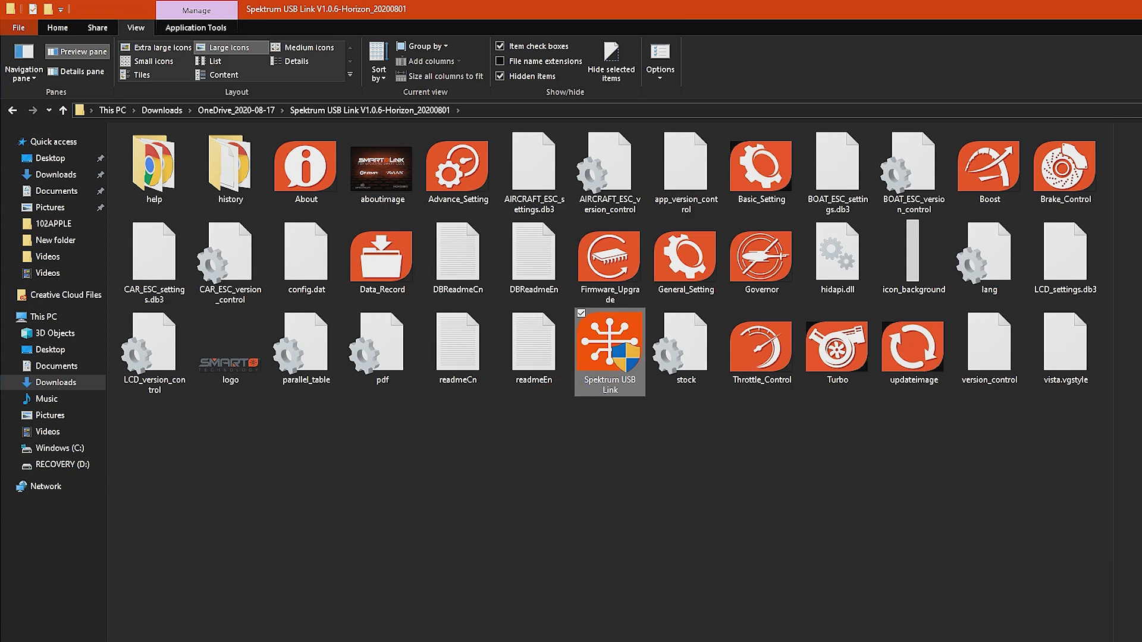
double_click(610, 352)
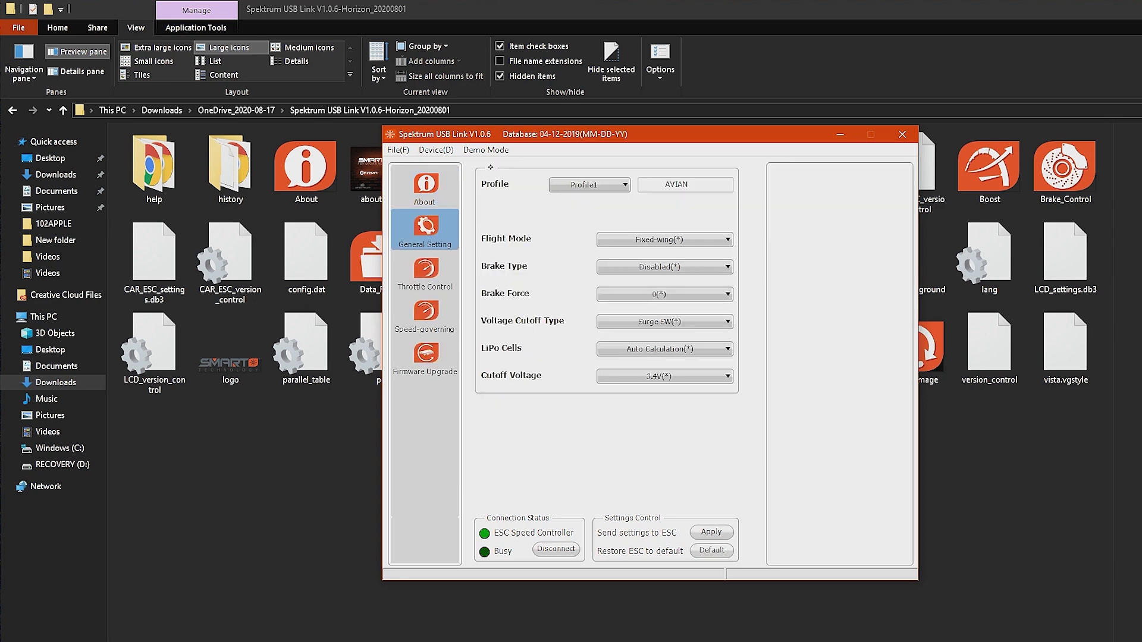
- Look through the Firmware Upgrade versions, general ESC settings and speed-governing settings
click(425, 357)
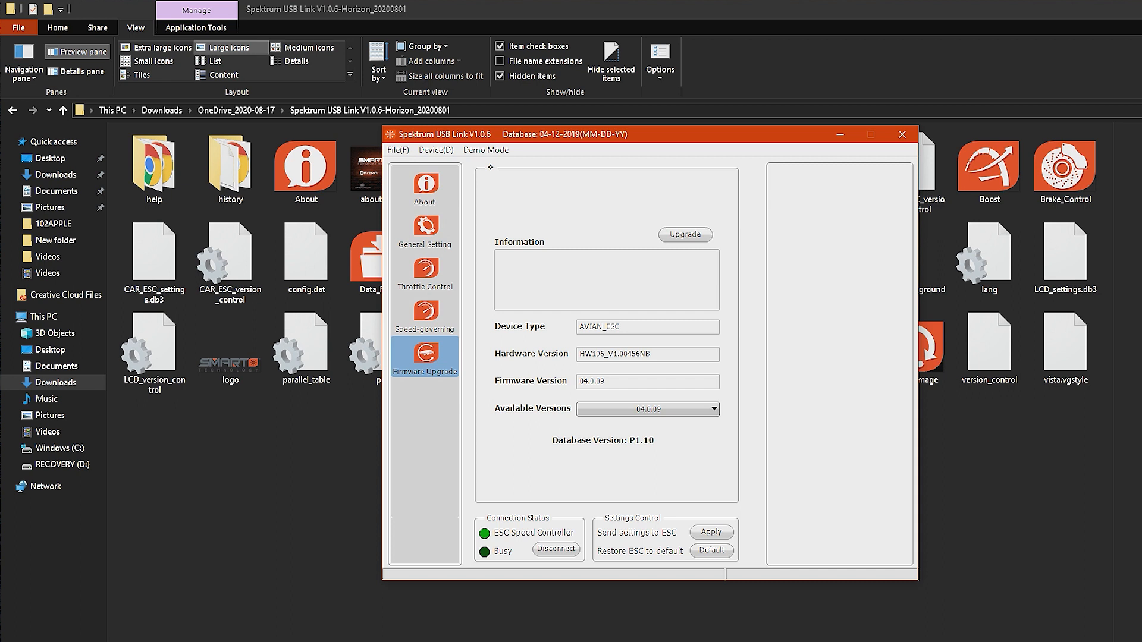
click(712, 408)
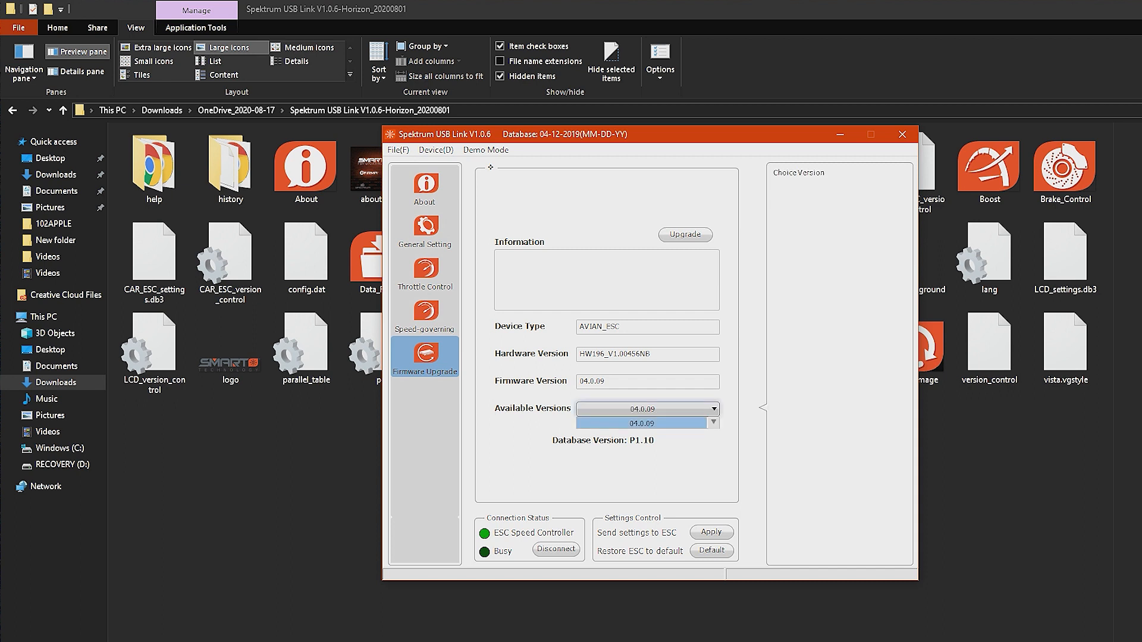
click(425, 230)
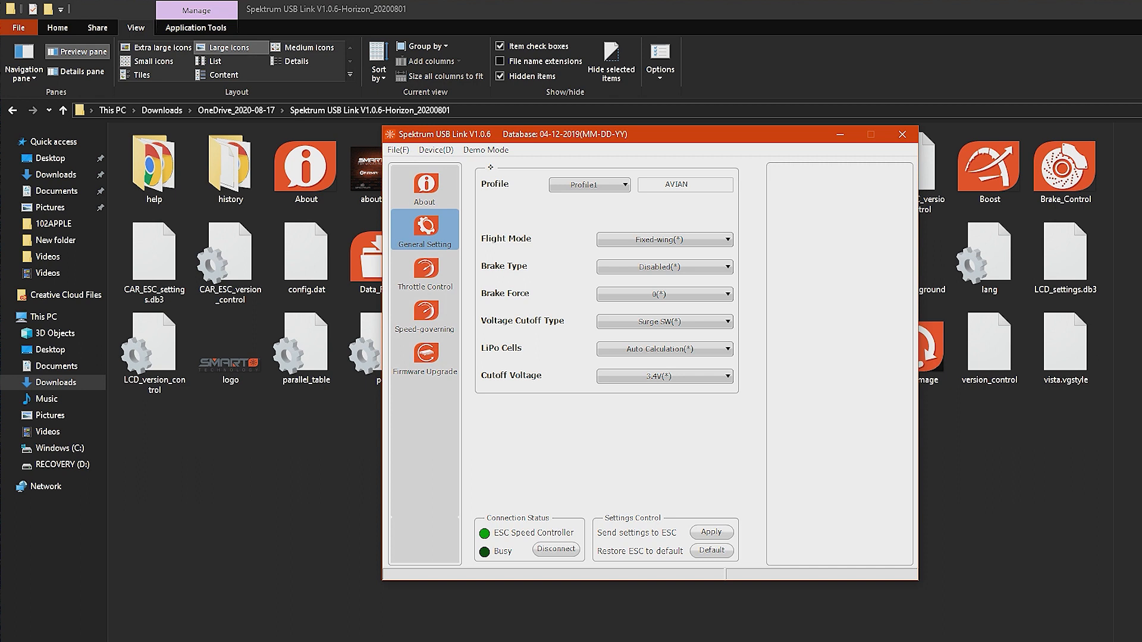
click(425, 315)
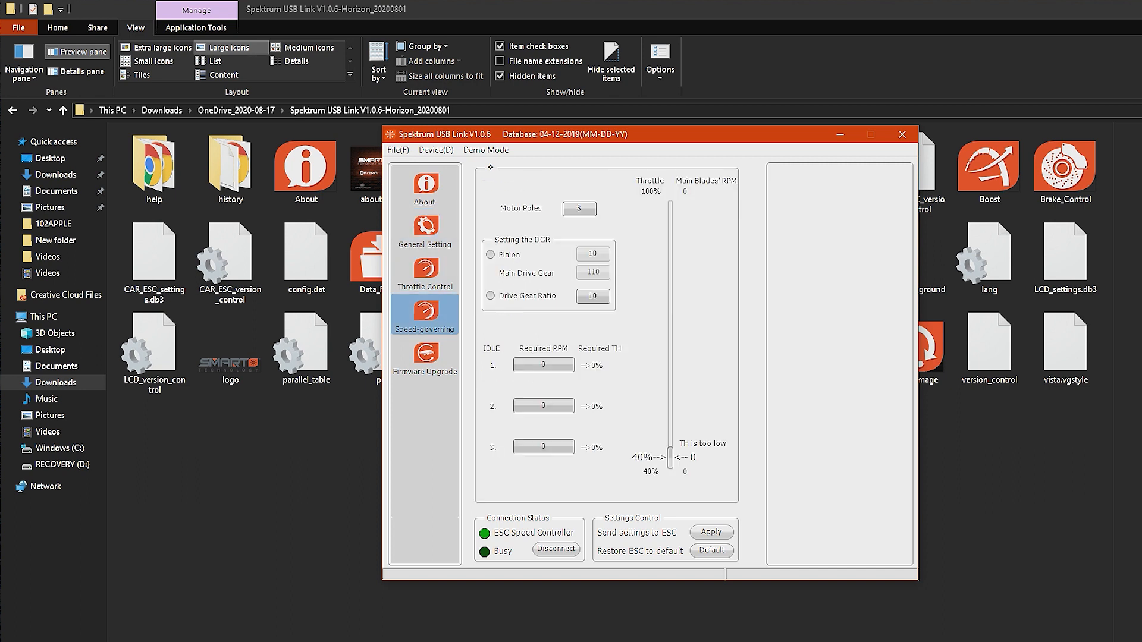
- Choose firmware version 04.0.09 and start upgrading the AVIAN_ESC
click(425, 357)
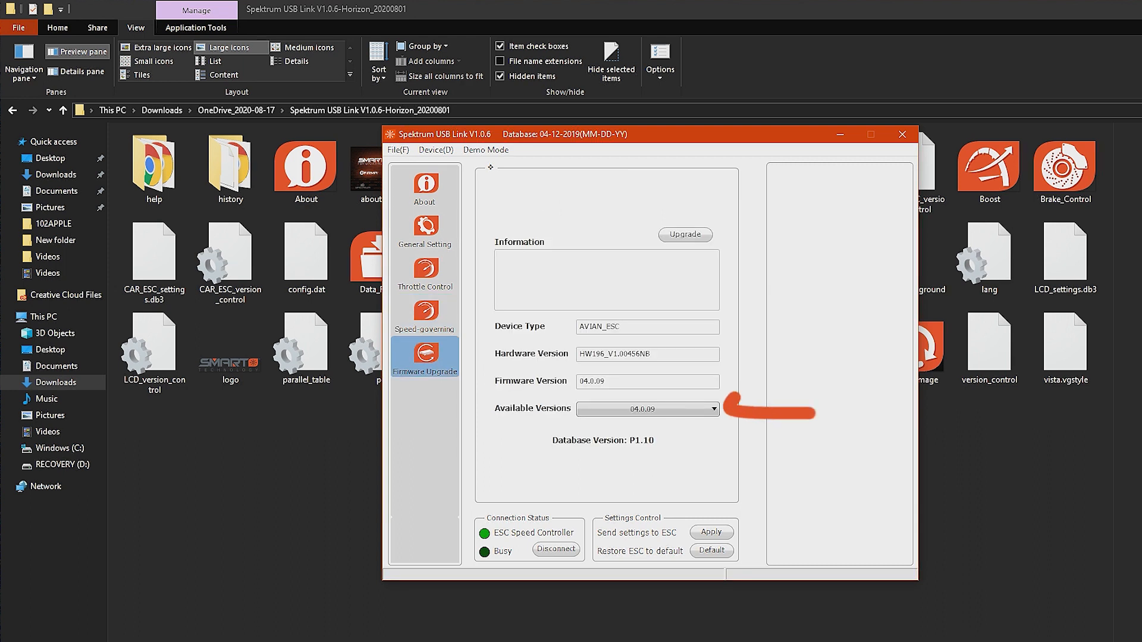
click(712, 409)
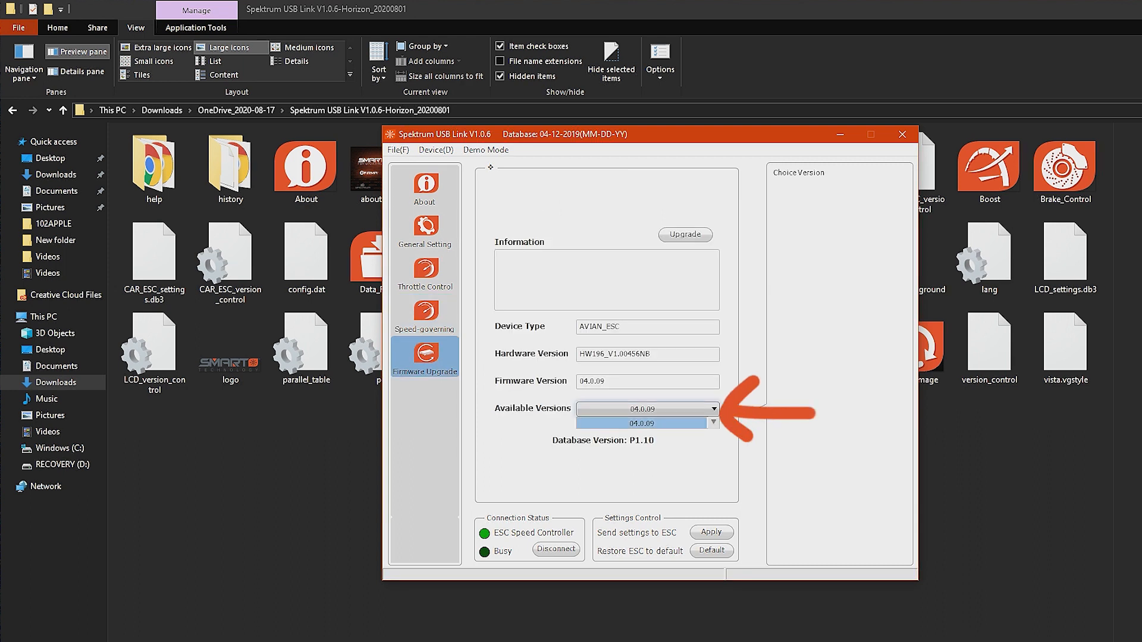
click(640, 409)
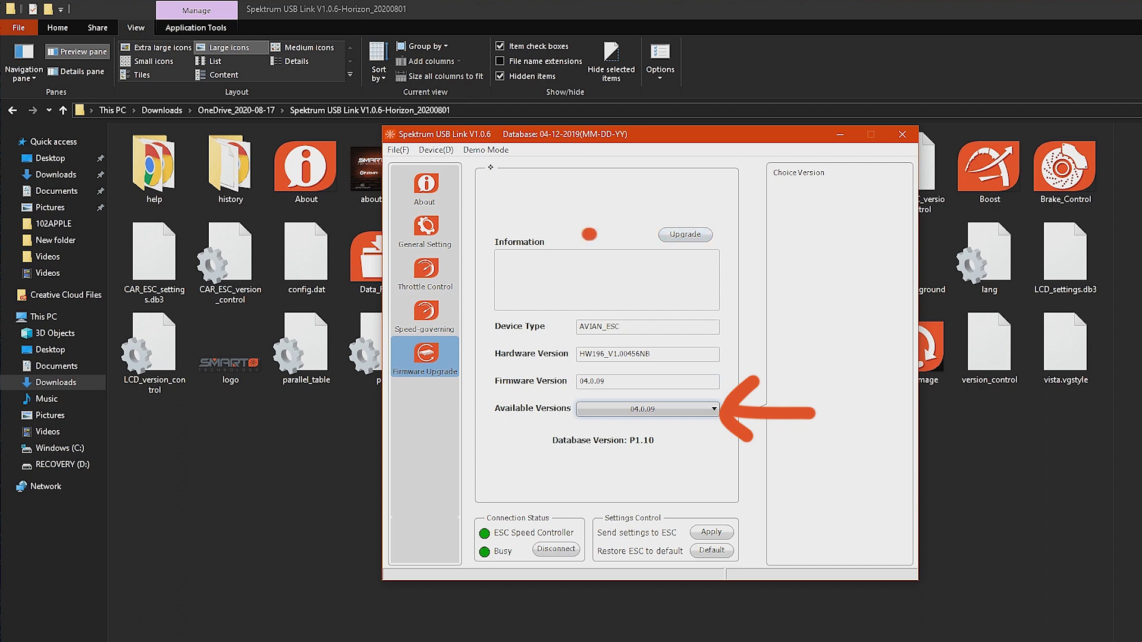
click(683, 235)
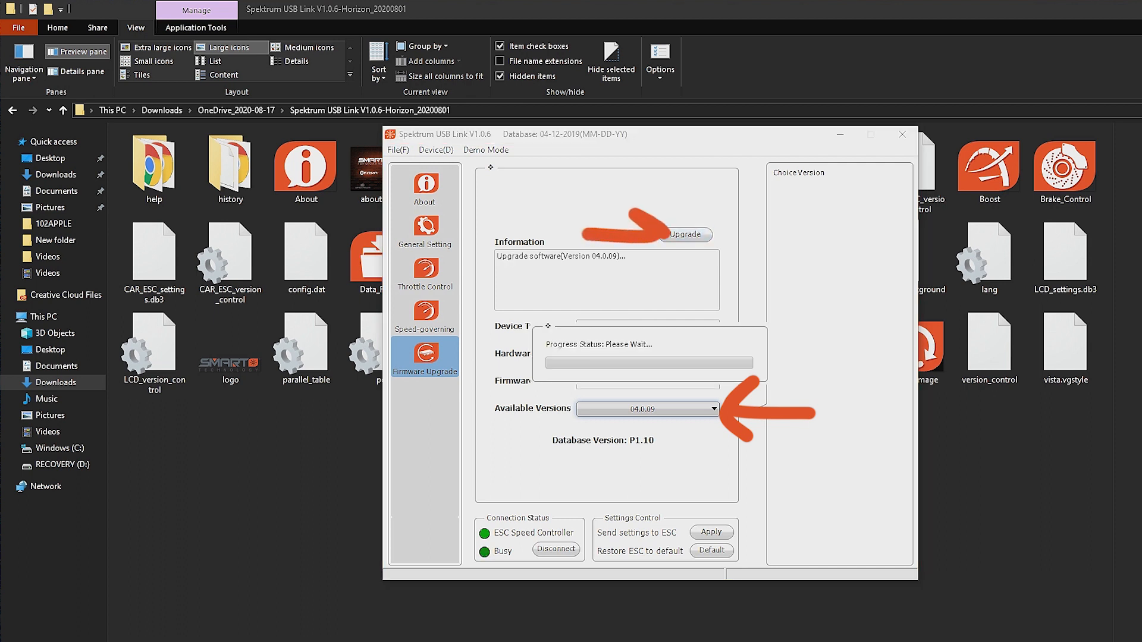